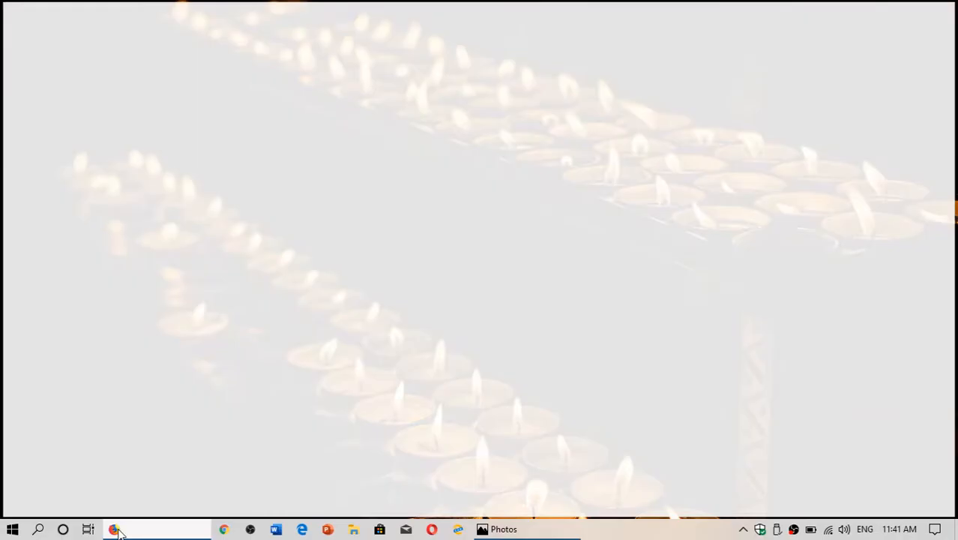
Launch Firefox from the taskbar and show the Help submenu of the main menu.
left_click(116, 529)
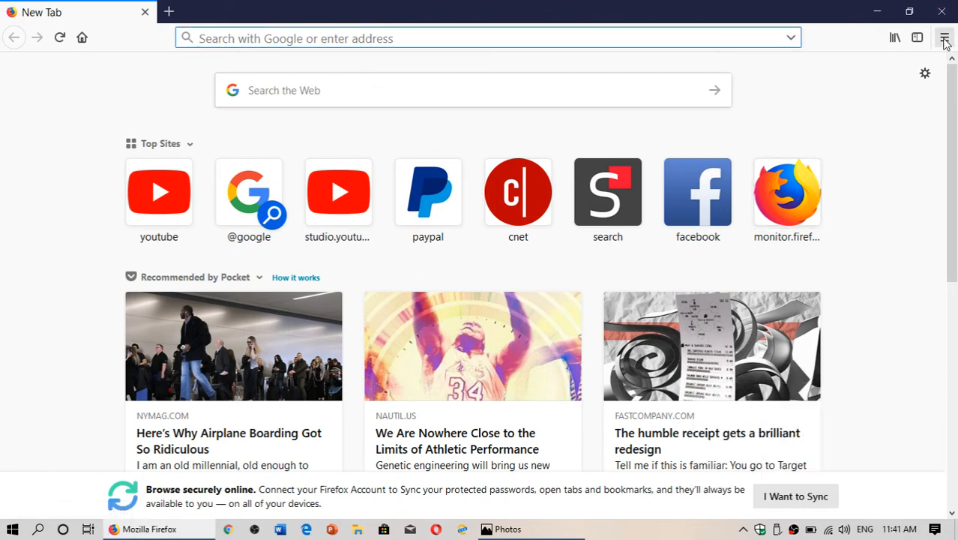
mouse_move(945, 39)
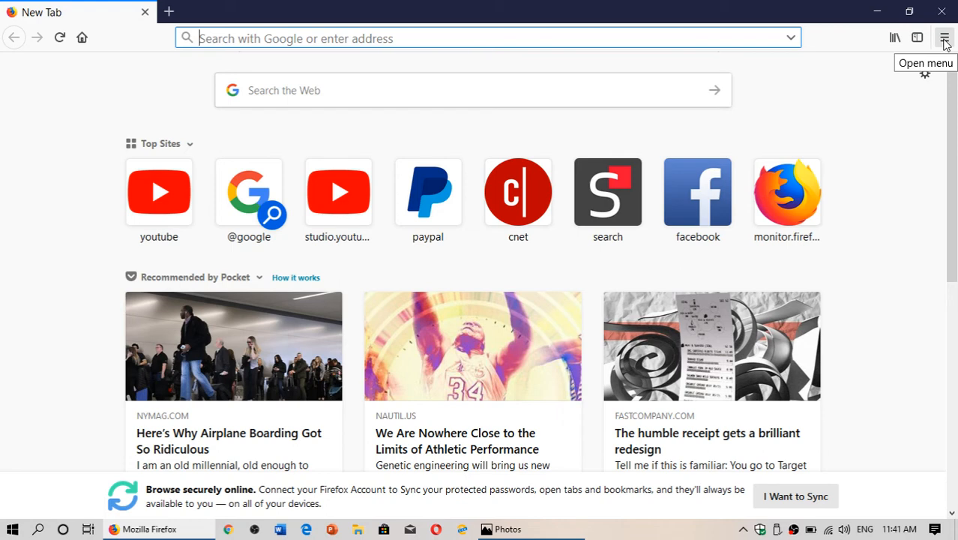
left_click(945, 38)
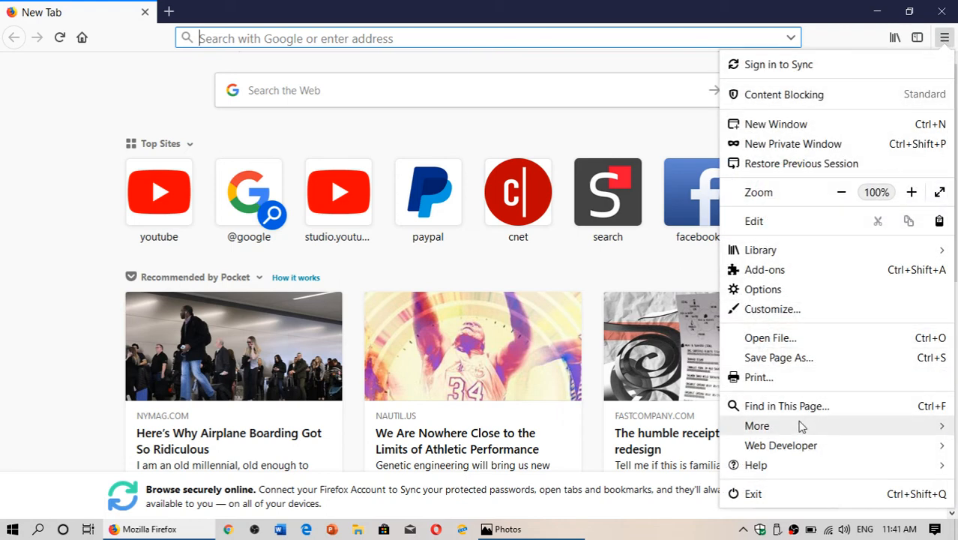
mouse_move(776, 465)
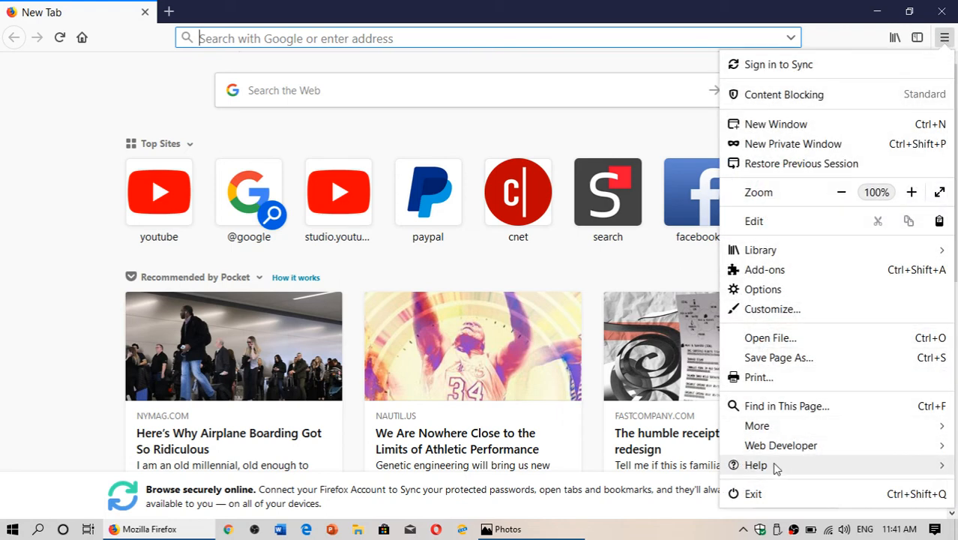
left_click(756, 465)
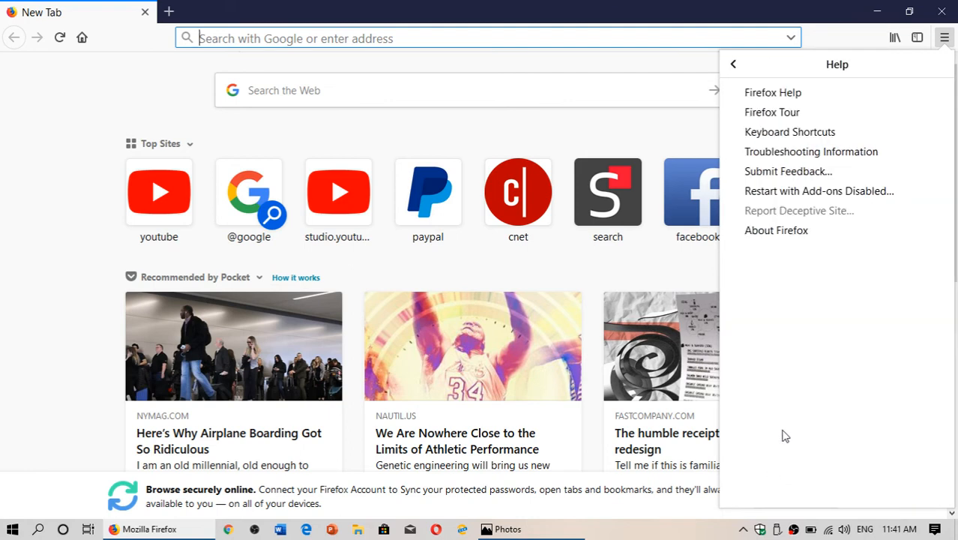
View About Firefox showing version 66.0.5 up to date, then close it.
left_click(777, 231)
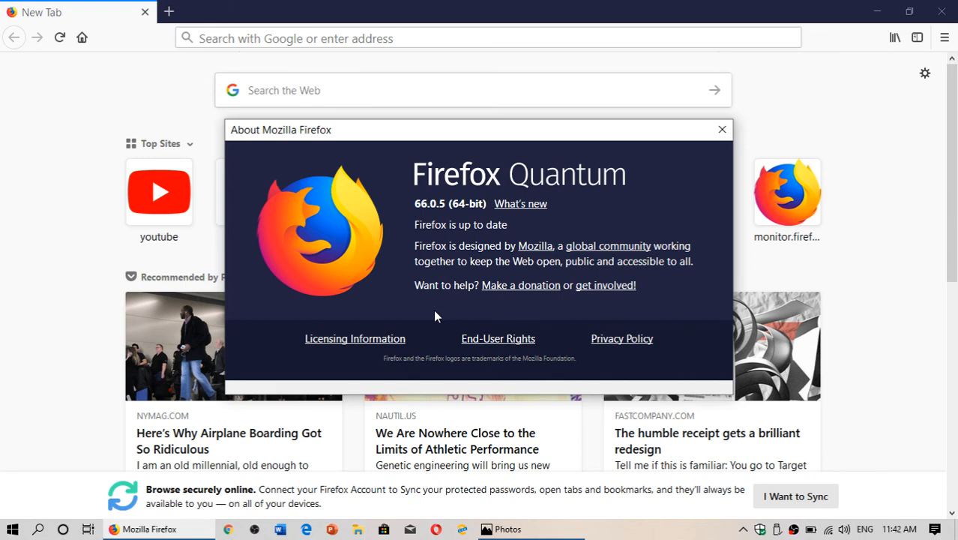
mouse_move(705, 147)
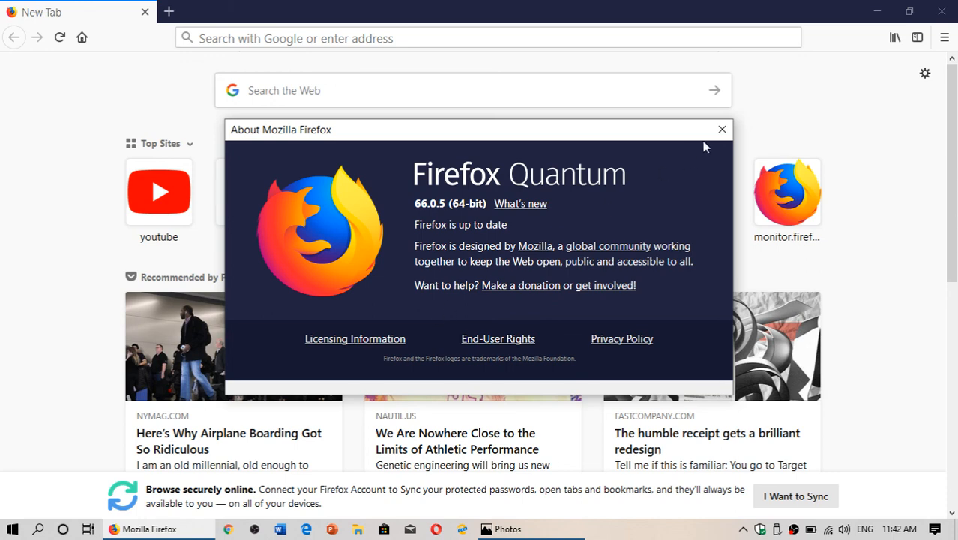
left_click(722, 129)
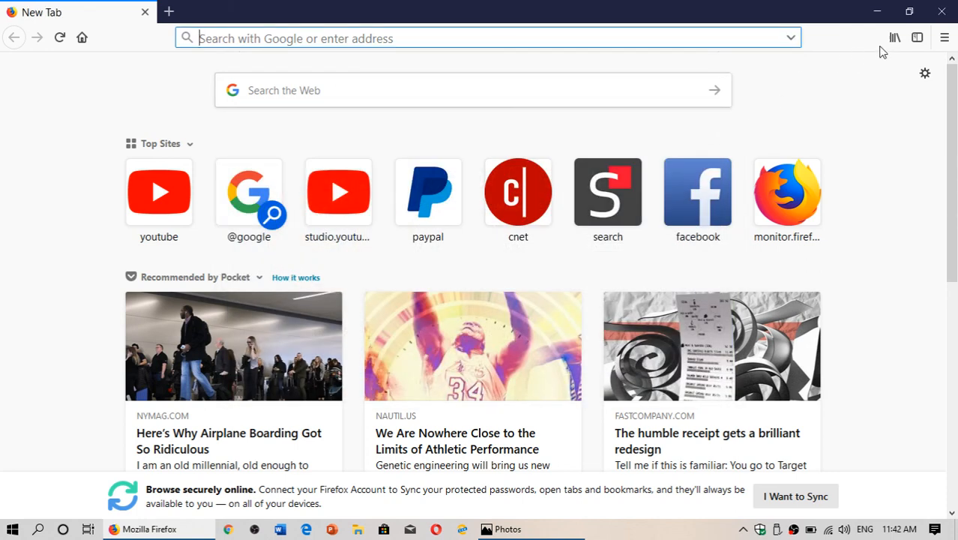